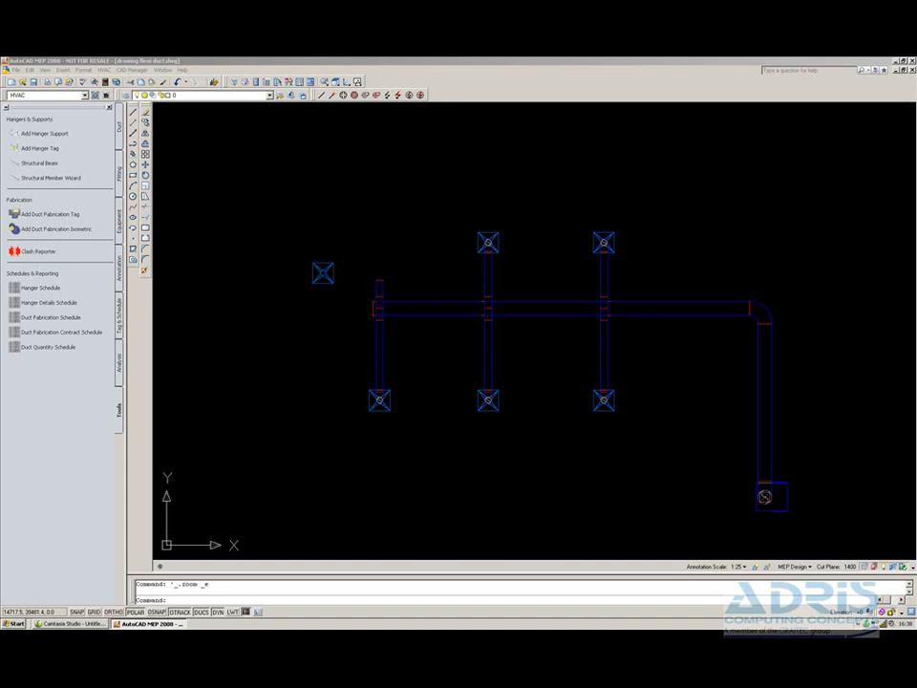
pyautogui.moveTo(382, 264)
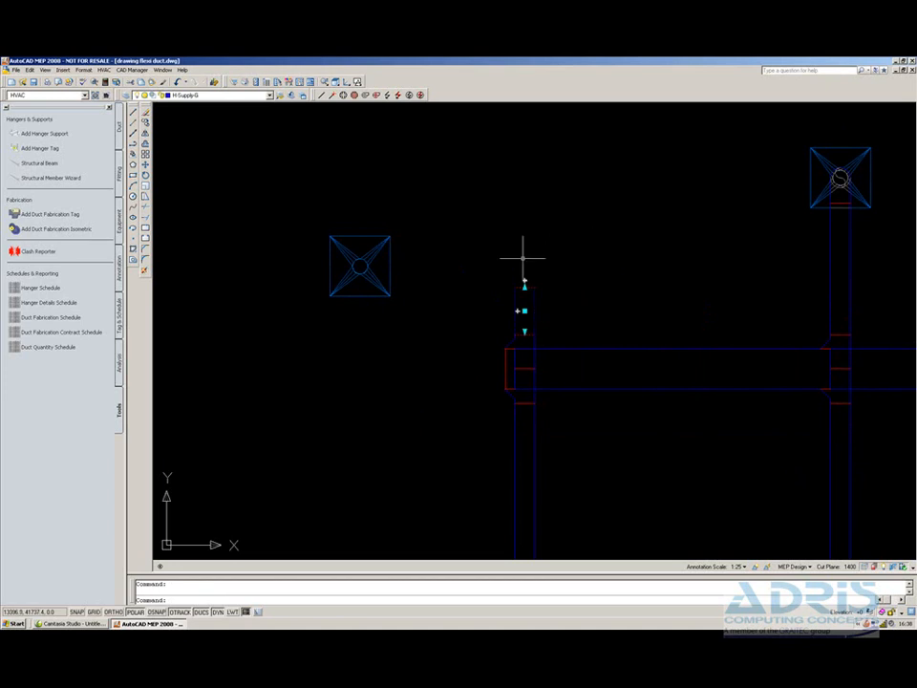
pyautogui.moveTo(535, 253)
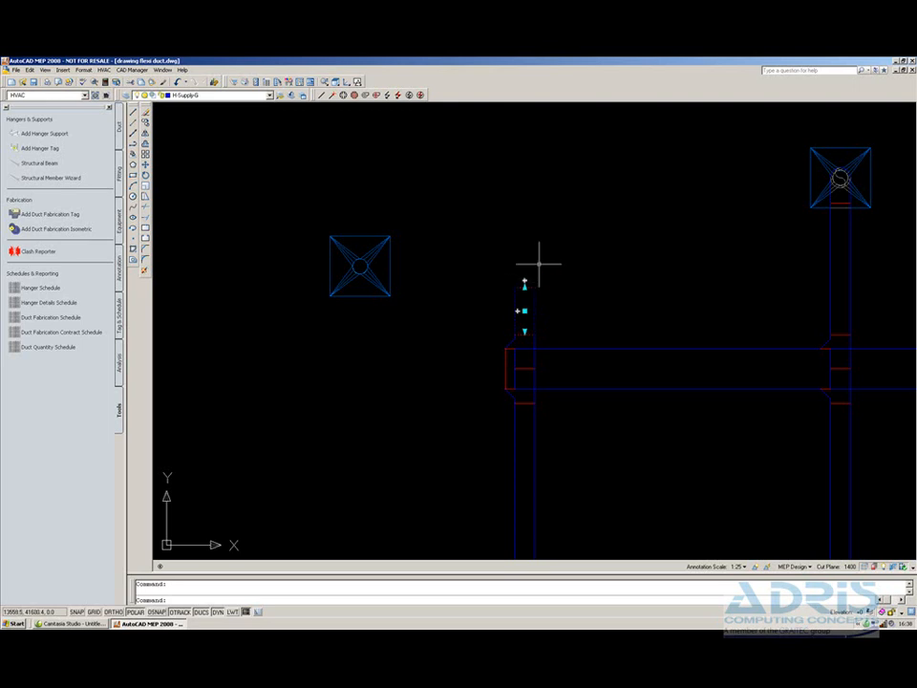
pyautogui.click(359, 265)
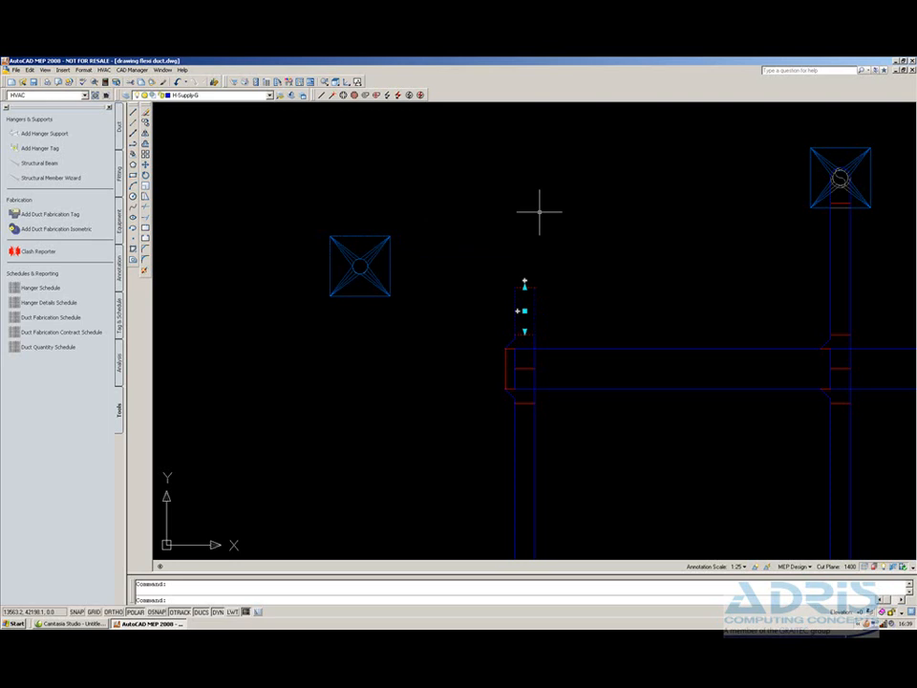
pyautogui.moveTo(539, 218)
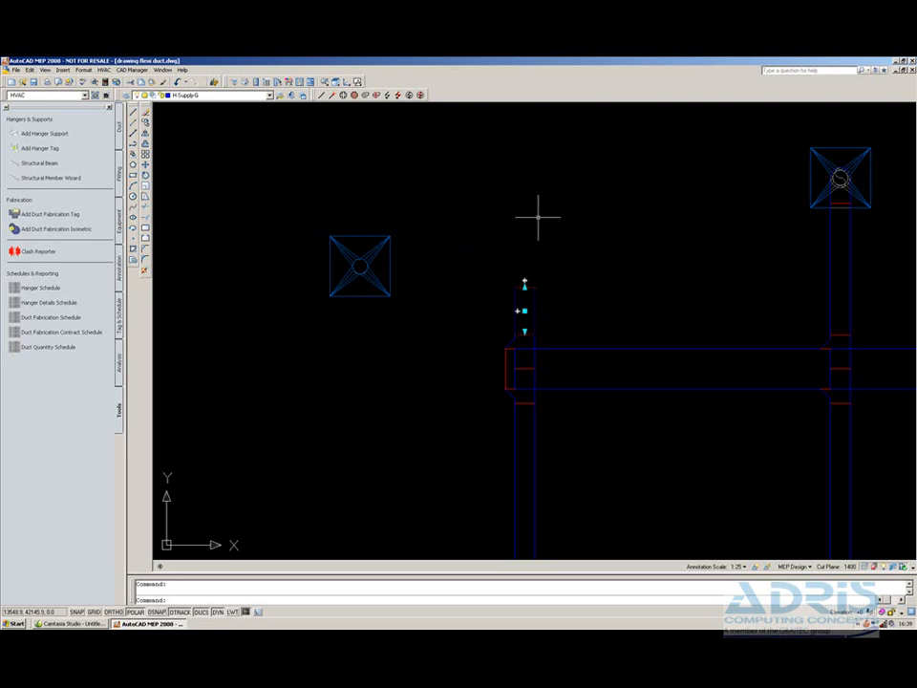